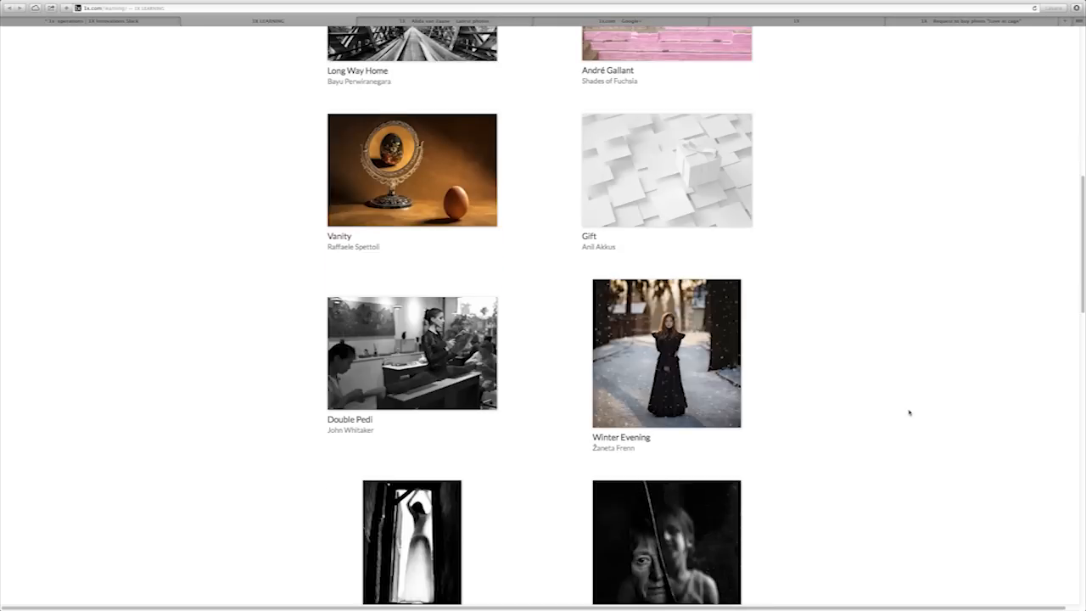
Step: Move to another tutorial gallery page and open the 'Next' tutorial by D.A. Wagner
scroll("down", 3)
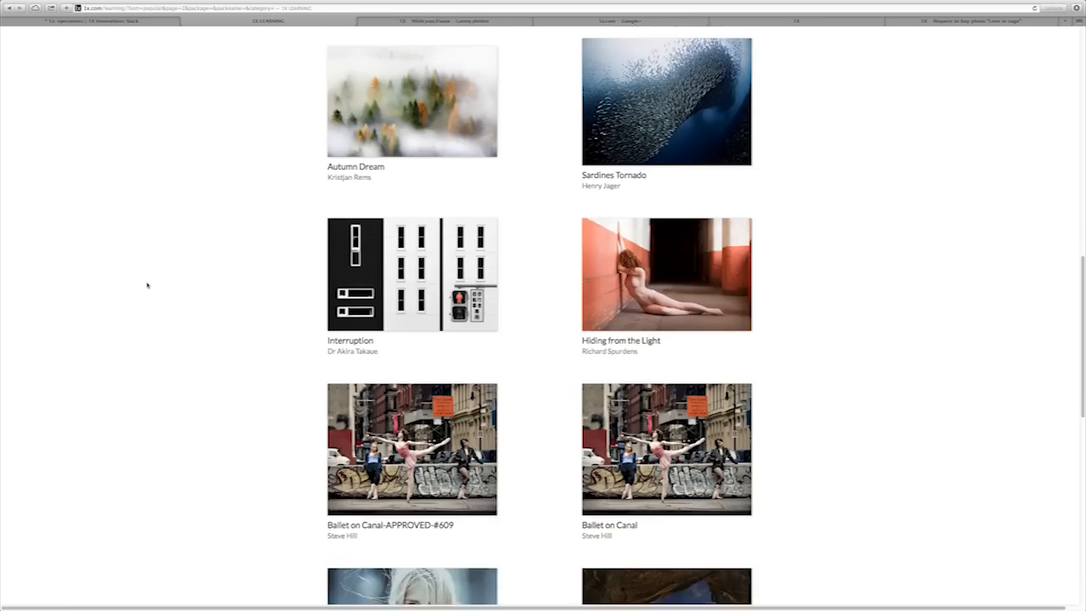
scroll("down", 3)
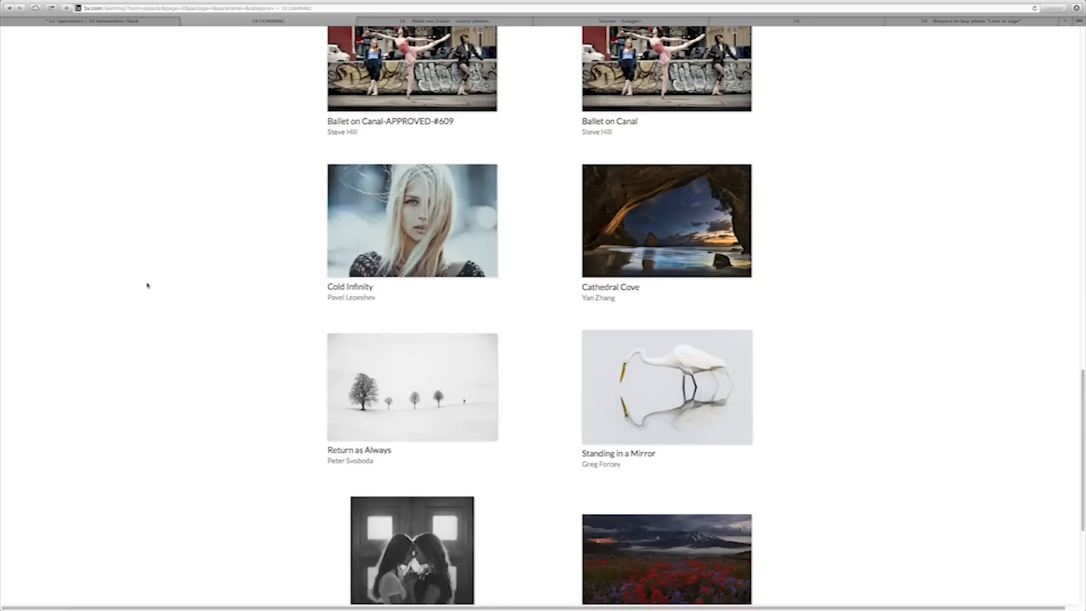
scroll("down", 3)
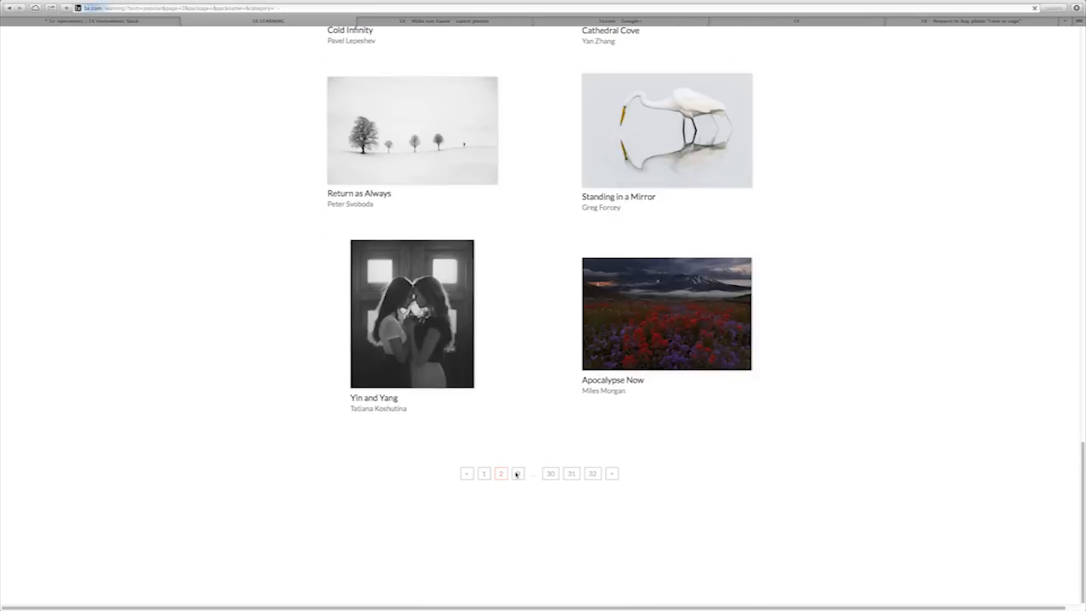
left_click(516, 472)
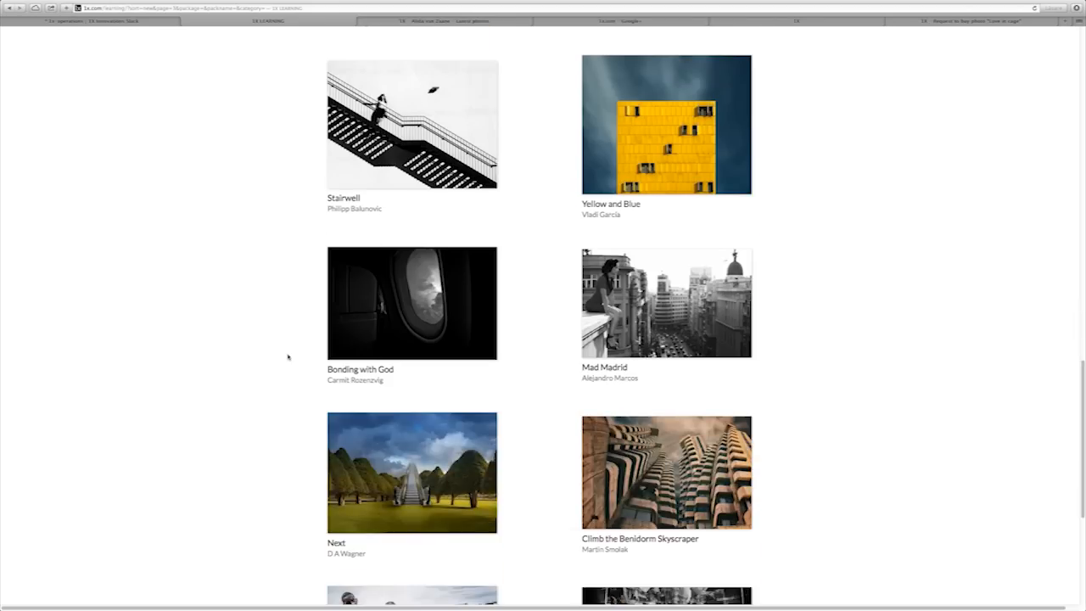
left_click(411, 472)
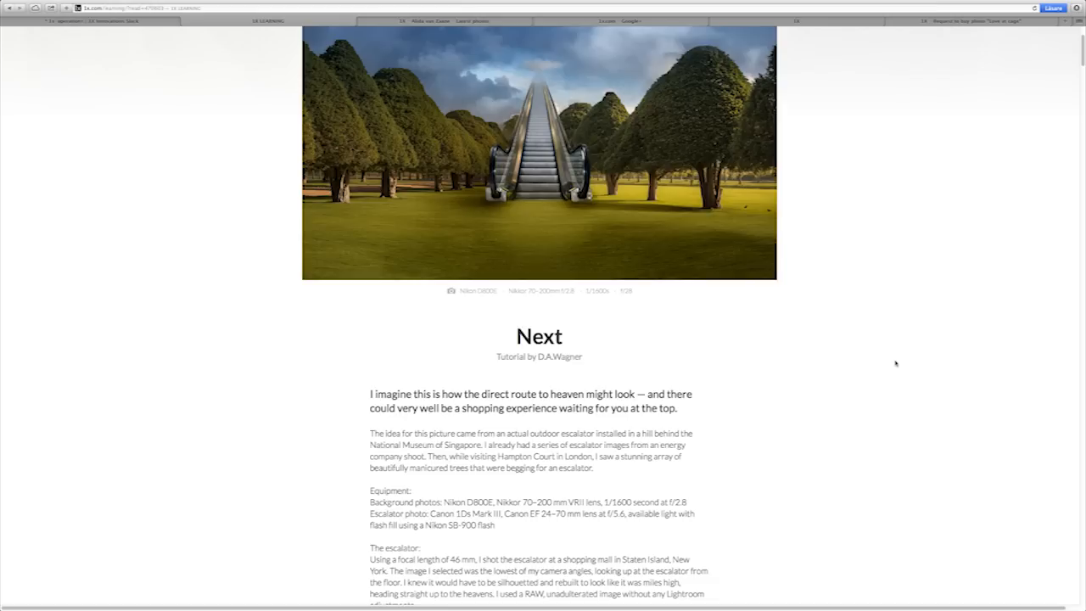
scroll("down", 3)
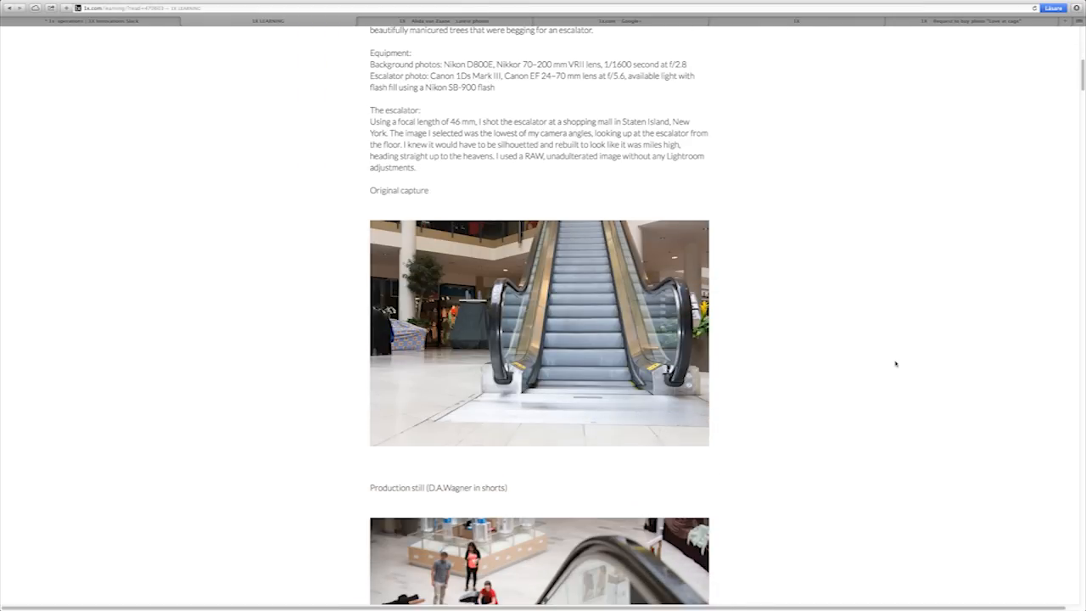
scroll("down", 3)
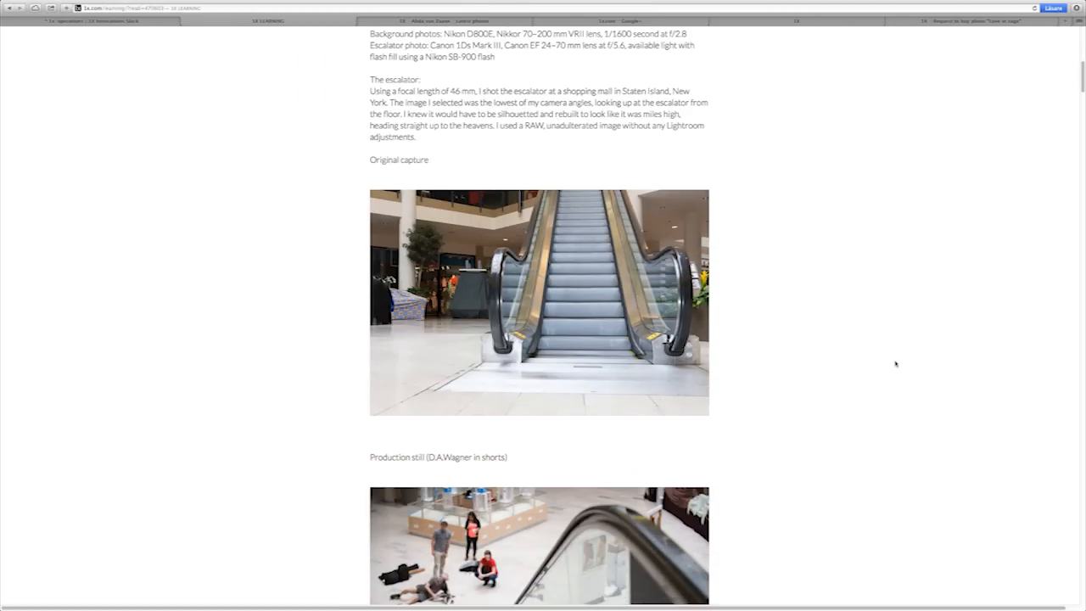
scroll("down", 3)
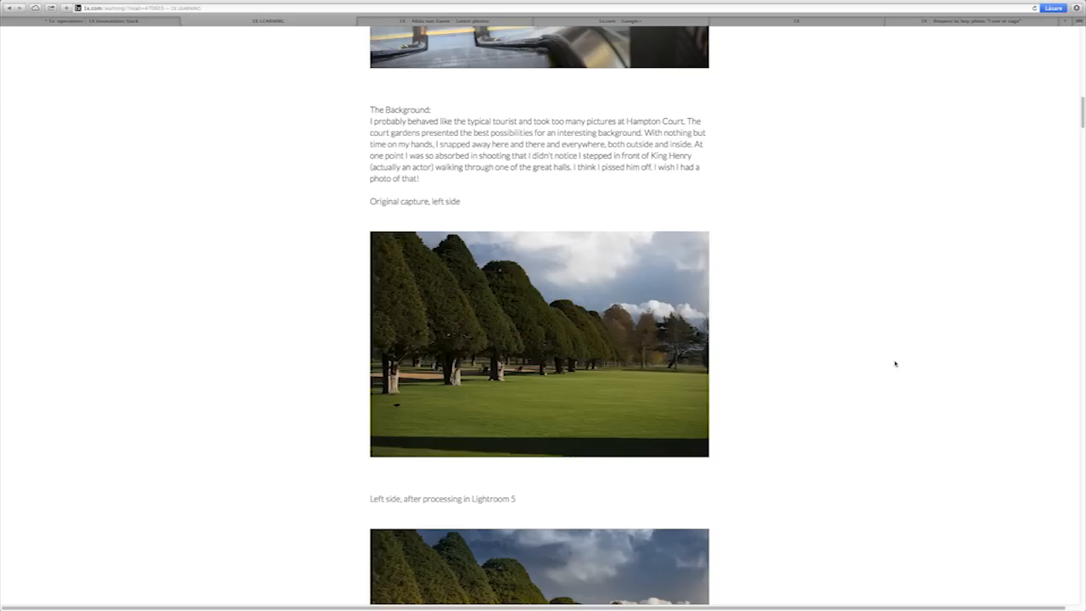
scroll("down", 3)
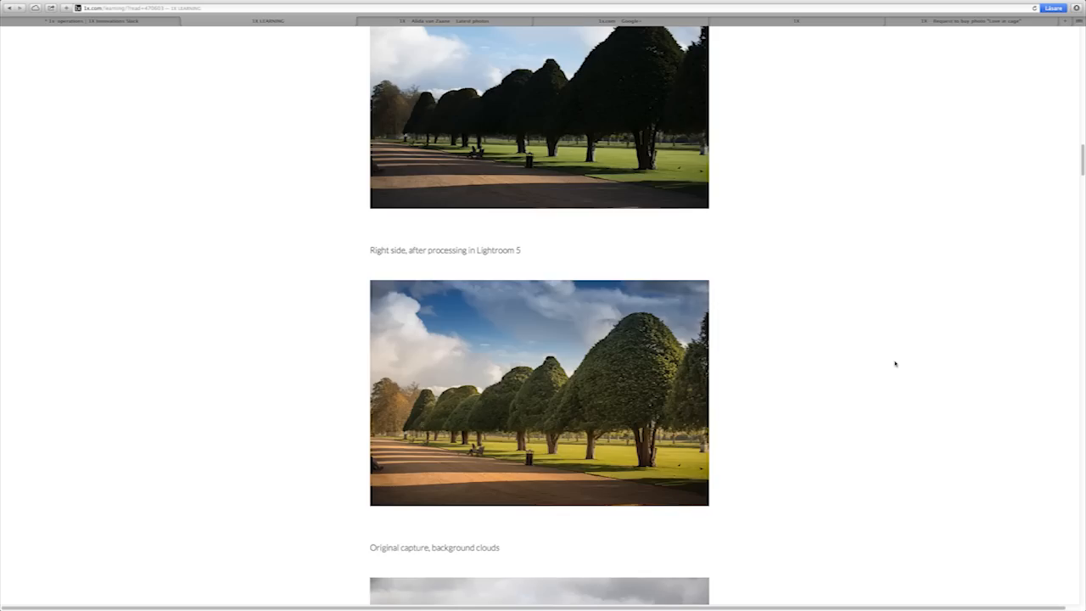
scroll("down", 3)
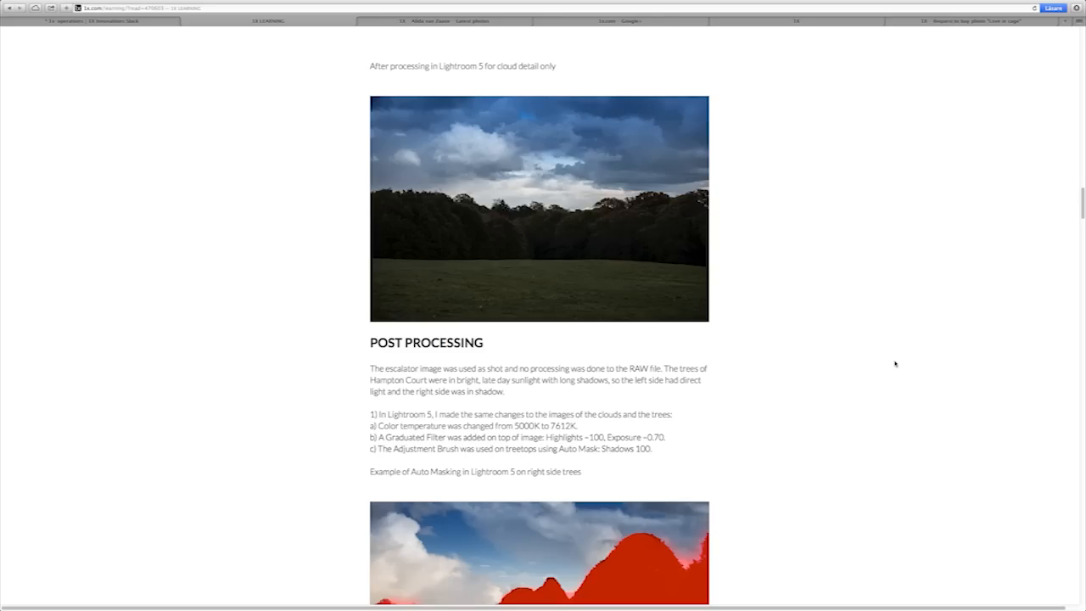
scroll("down", 3)
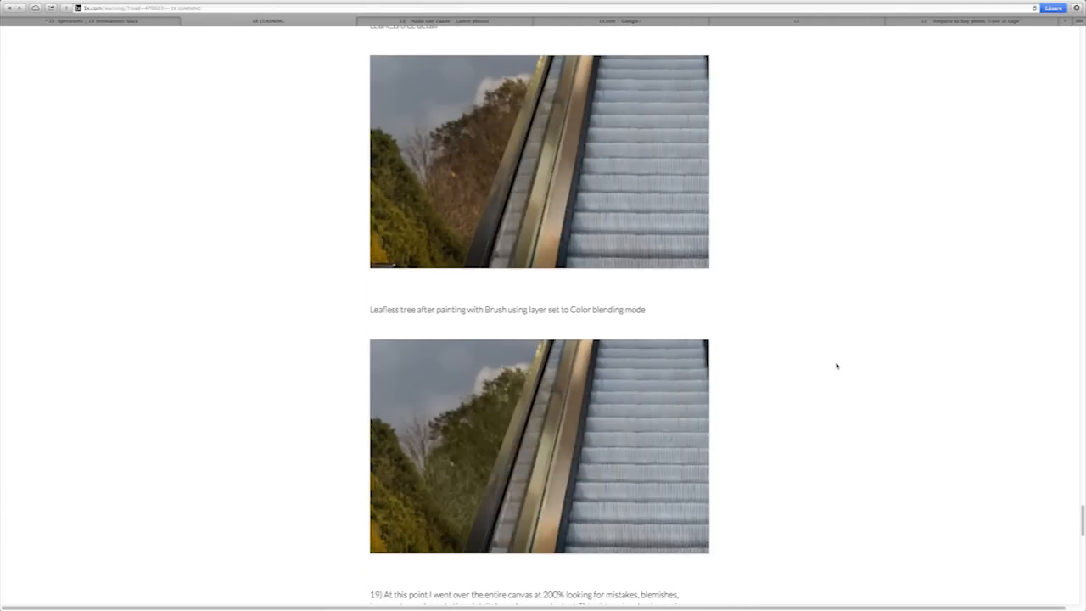